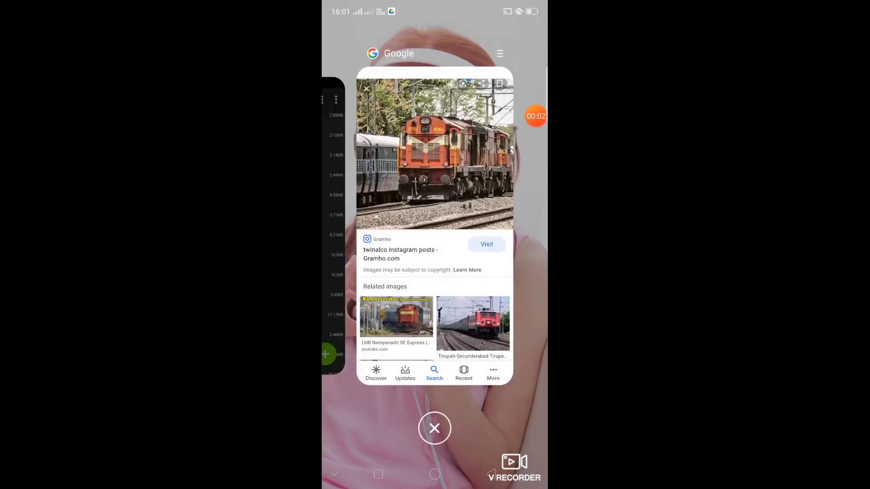
Step: Return to ZArchiver and scroll /storage/emulated/0 to JANSATHABDHI ACTIVITY.zip and track side objects.zip
left_click(434, 427)
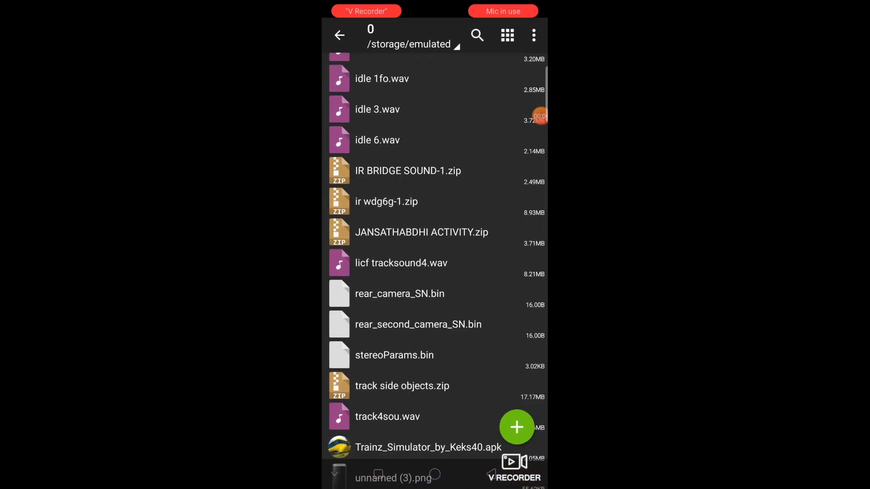
scroll("down", 3)
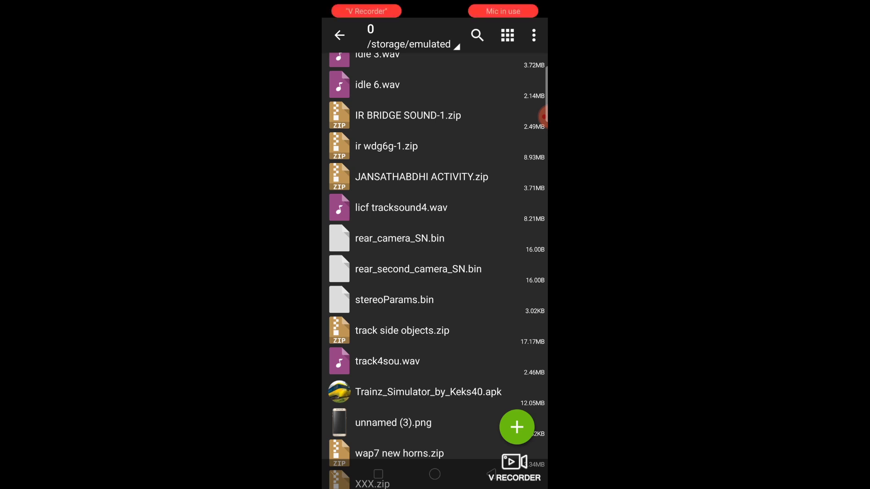
left_click(517, 427)
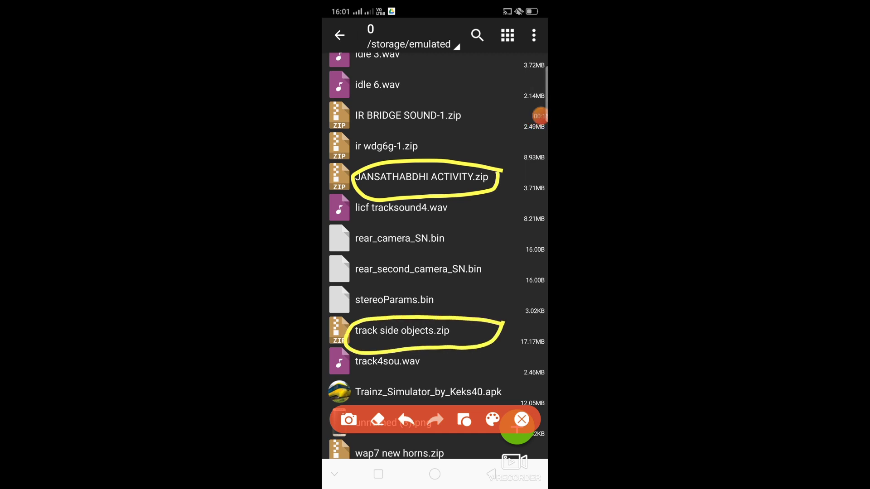
left_click(520, 419)
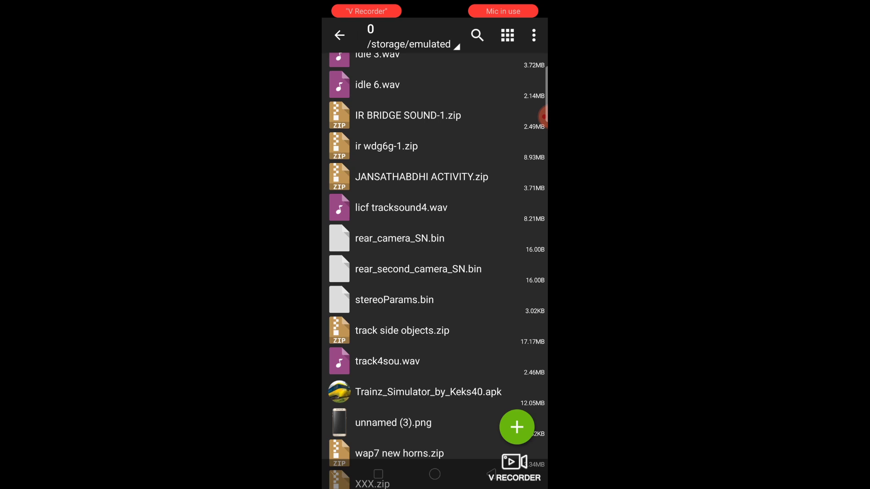
Step: Multi-select both zips, move them into Android/data trainz files/UserData and bring up JANSATHABDHI ACTIVITY's extract options
left_click(533, 36)
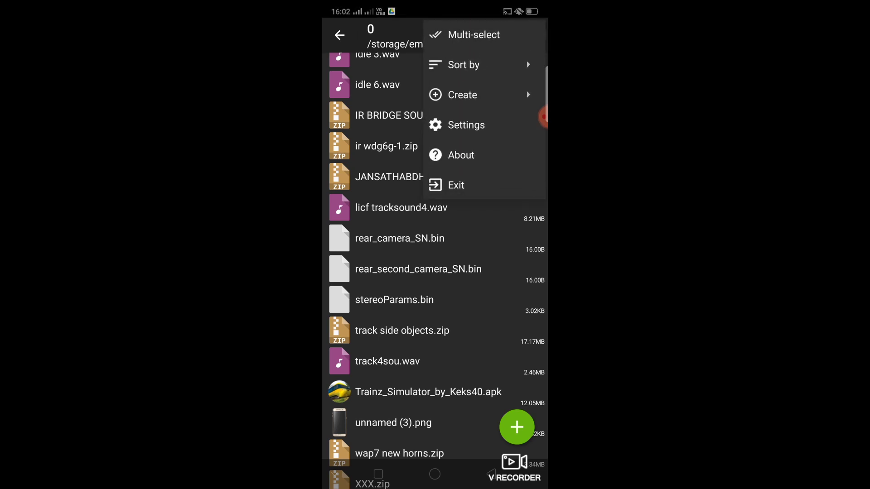
left_click(474, 34)
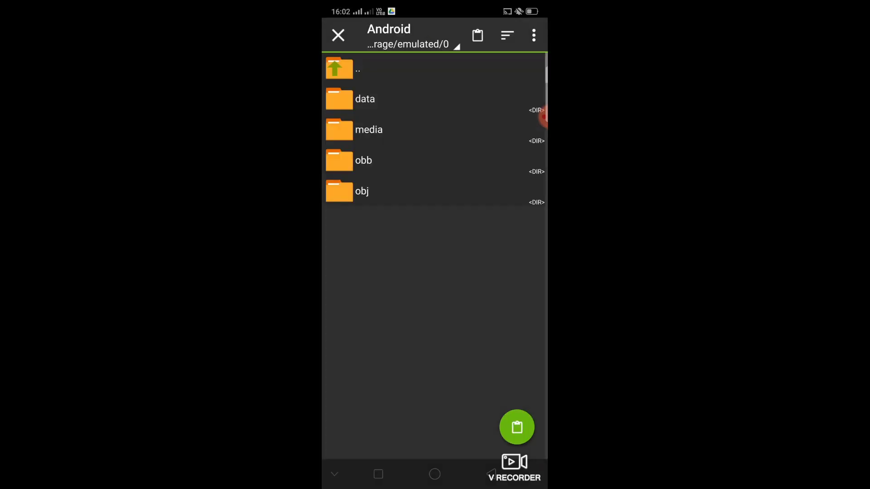
left_click(364, 99)
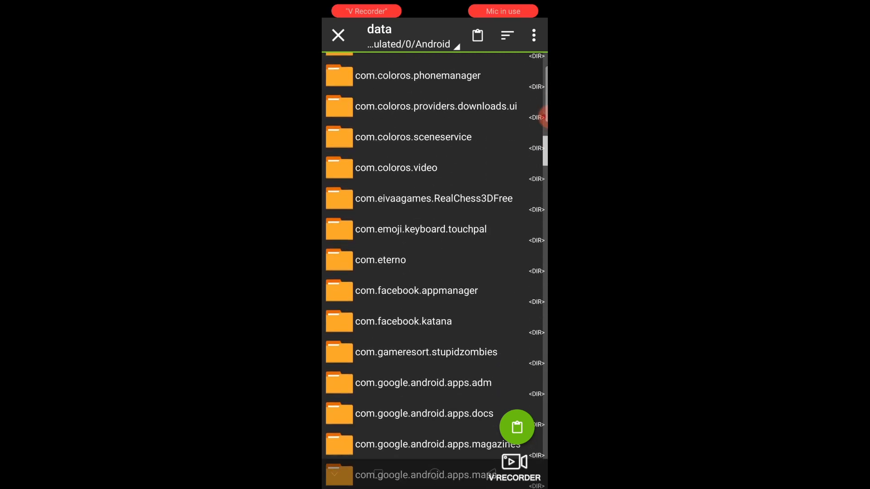
scroll("down", 3)
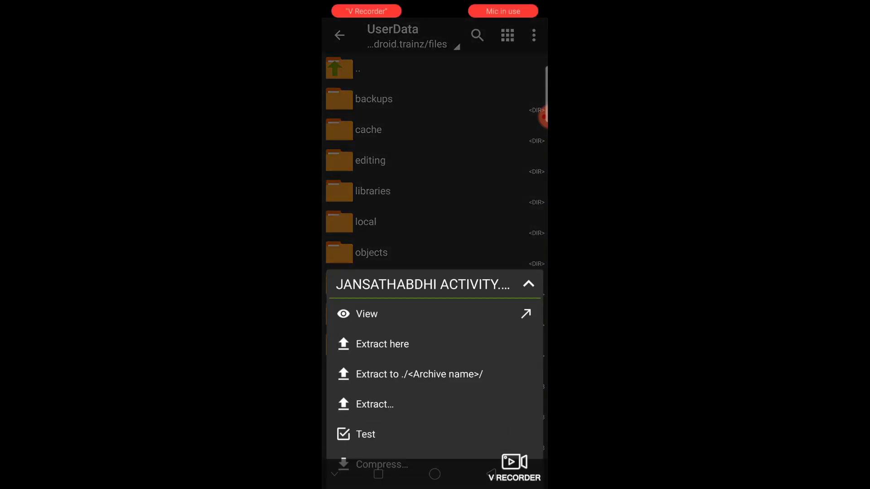
Step: Extract JANSATHABDHI ACTIVITY.zip here, check the BZA route folders in original/hash-00, and return to original
left_click(381, 344)
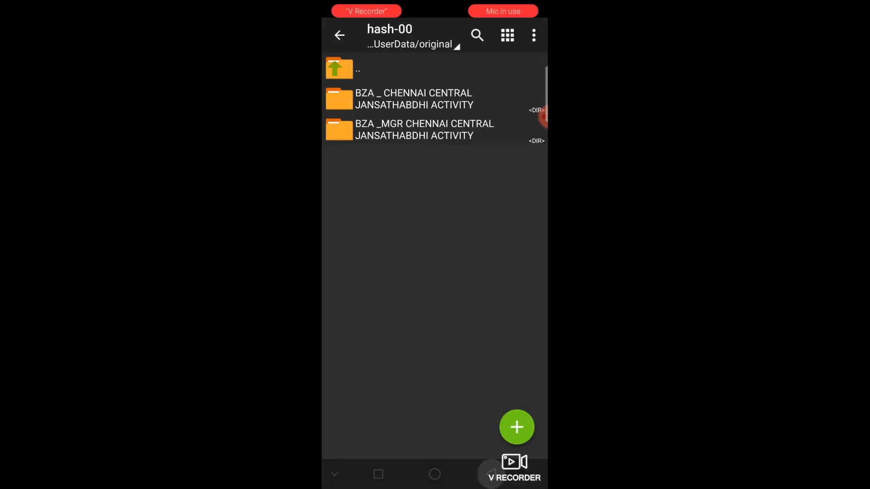
left_click(339, 35)
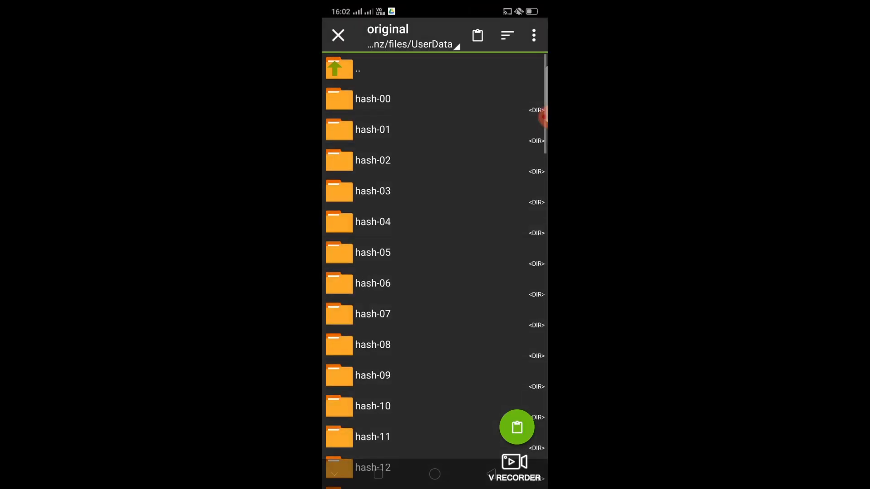
Step: Extract track side objects.zip into original/hash-34 and navigate back up to UserData
scroll("down", 3)
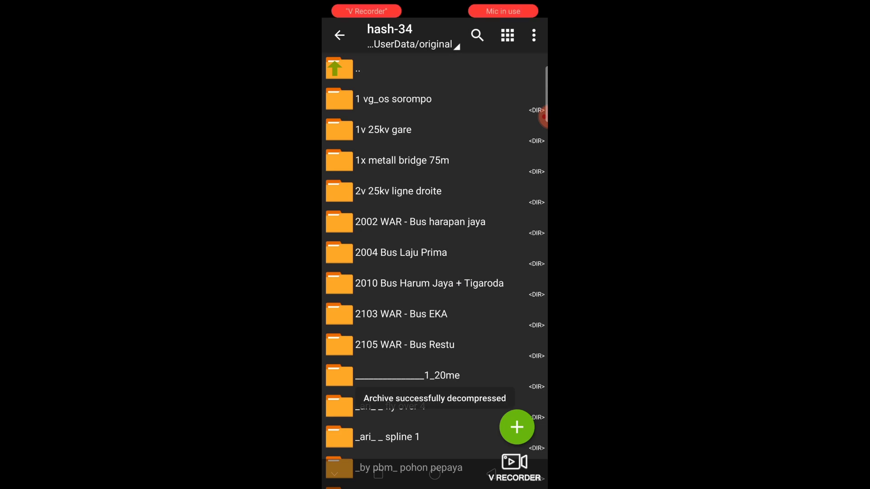
left_click(339, 36)
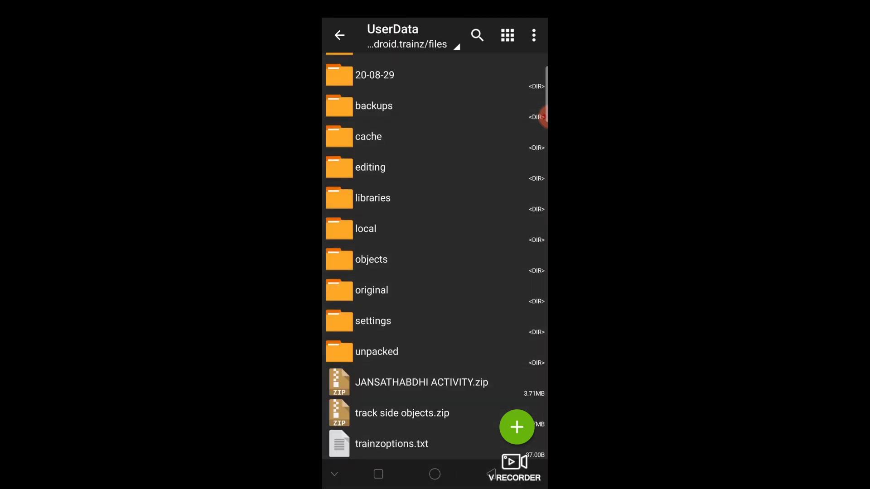
left_click(338, 36)
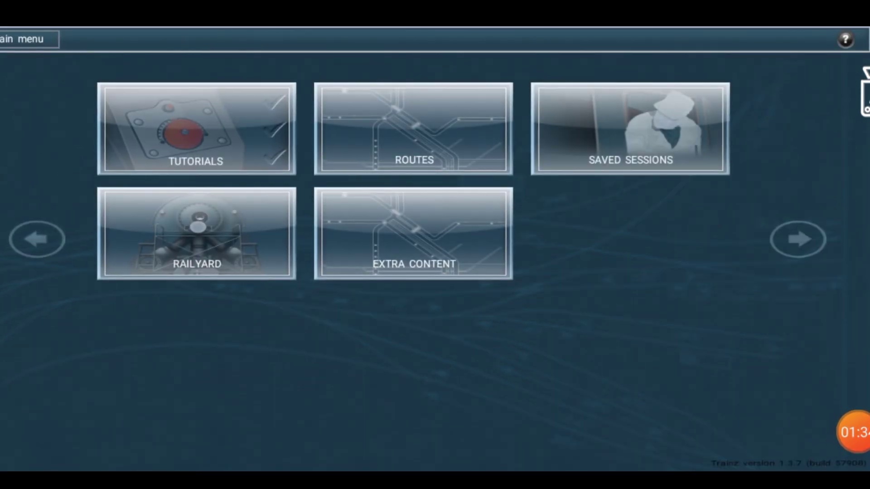
Step: View the Routes list, cancel the Delete Route prompt and select BZA -MGR CHENNAI CENTRAL JANSATHABDHI ACTIVITY
left_click(413, 128)
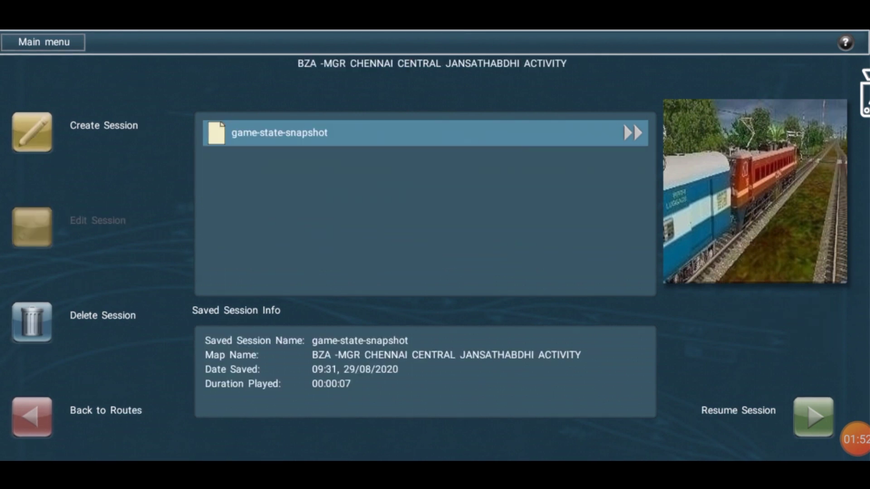
left_click(32, 416)
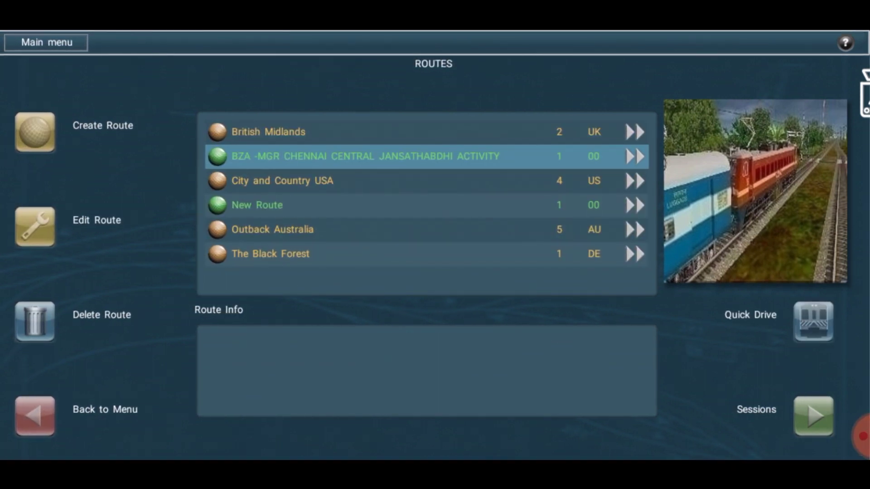
left_click(35, 321)
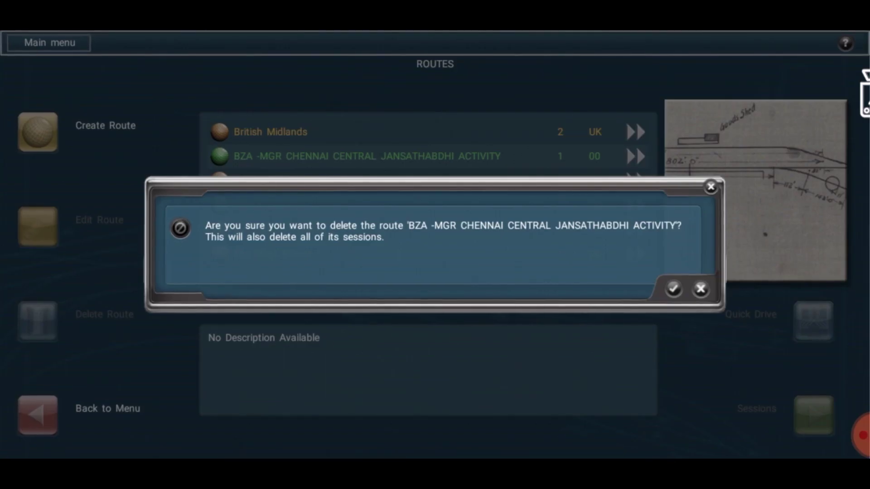
left_click(699, 289)
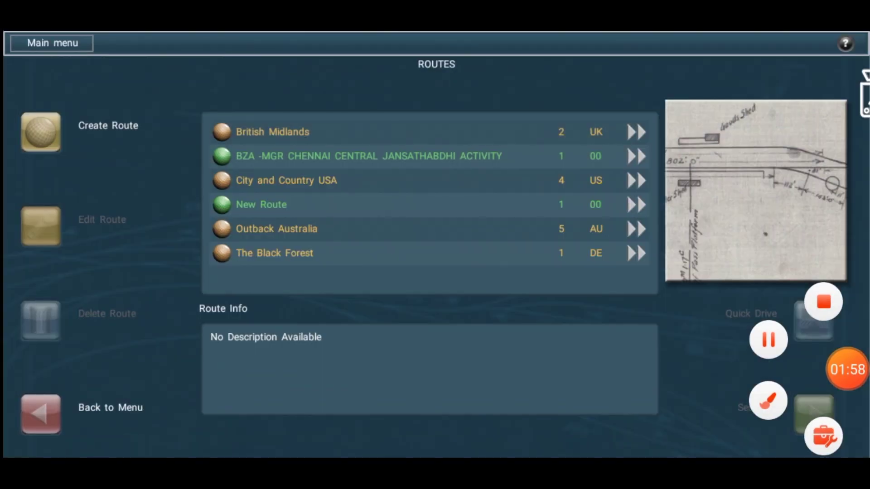
left_click(369, 156)
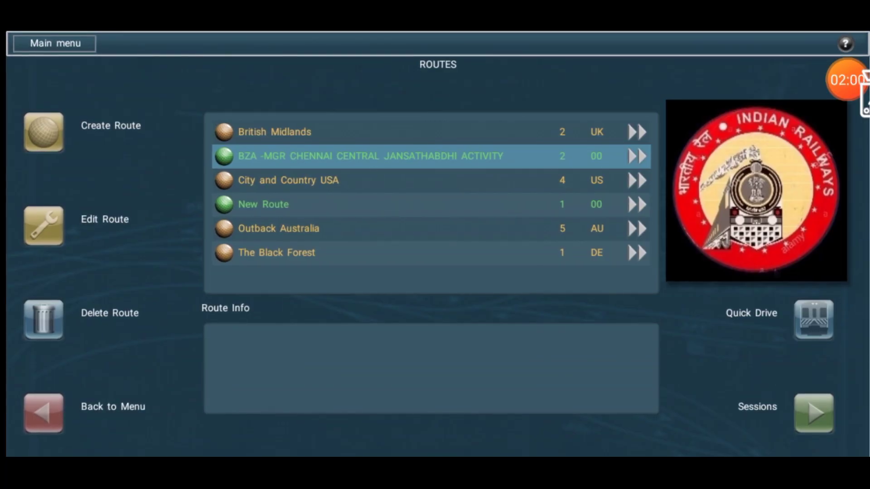